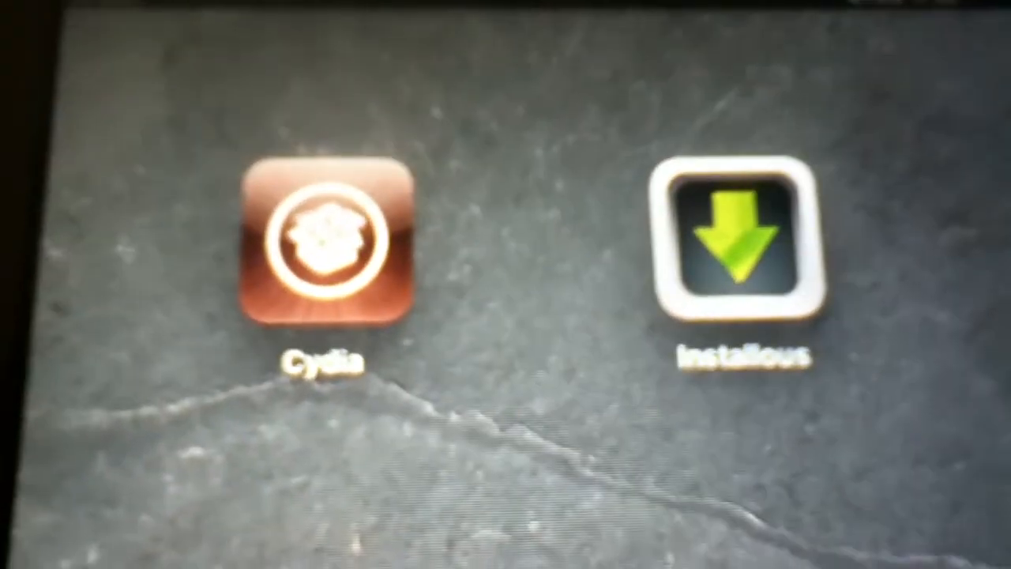
# - Launch Cydia and view the Hackulo.us source's AppSync packages for iOS 4.0+, 5.0+, OS 3.1 and 3.2
pyautogui.click(324, 253)
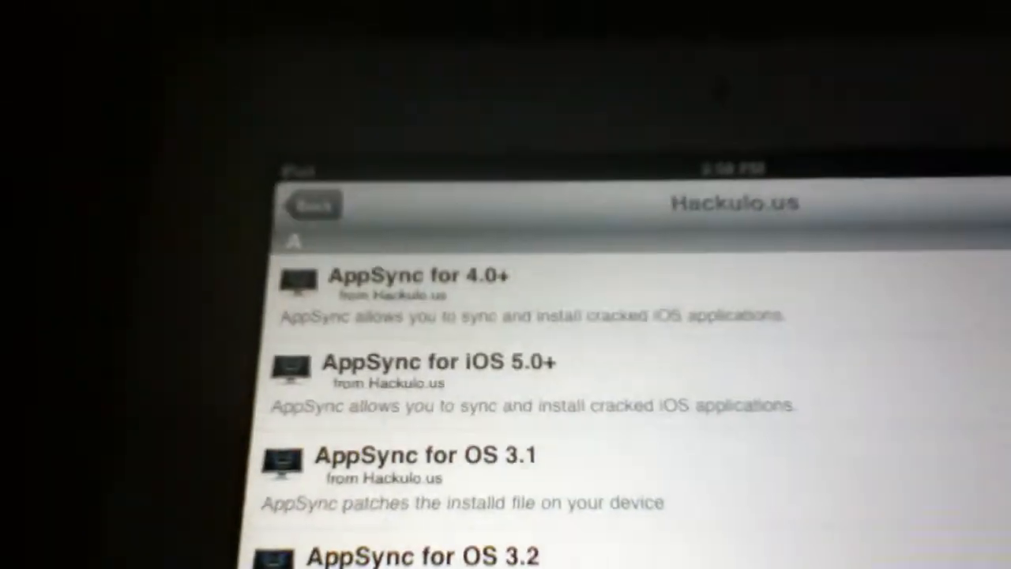